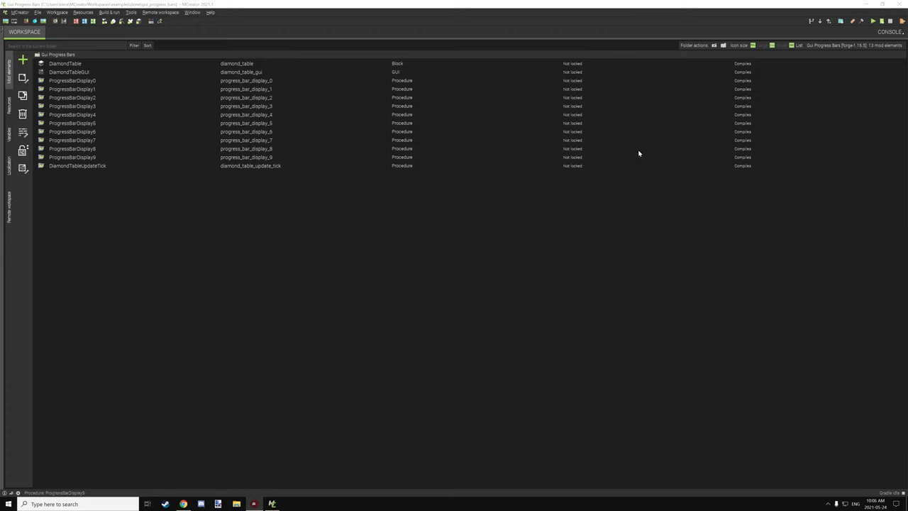
pyautogui.moveTo(642, 159)
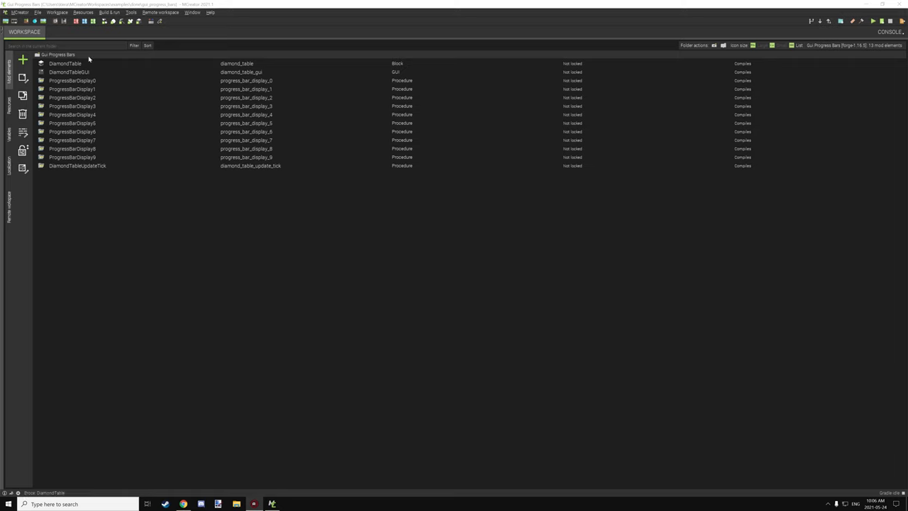
pyautogui.moveTo(59, 63)
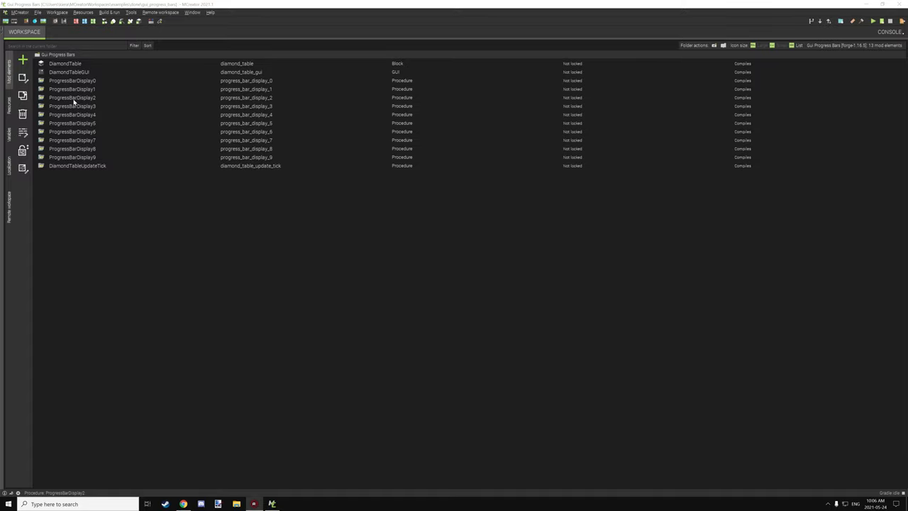
# - Create a top-level workspace folder named 'Green Apples' above the DiamondTable elements
pyautogui.click(64, 63)
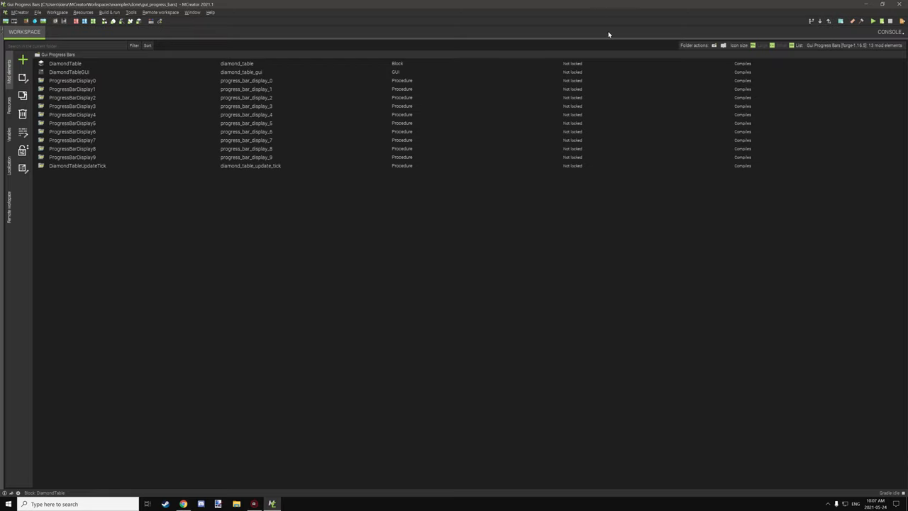
pyautogui.moveTo(714, 45)
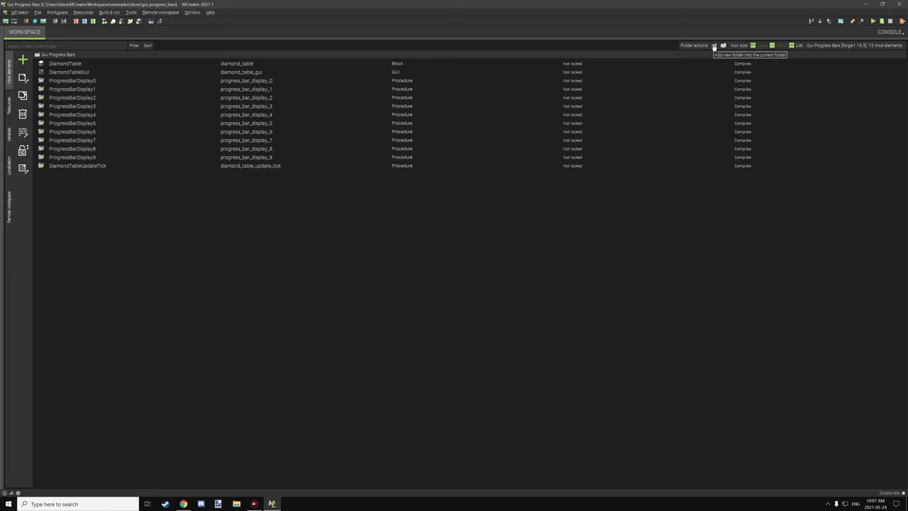
pyautogui.moveTo(664, 44)
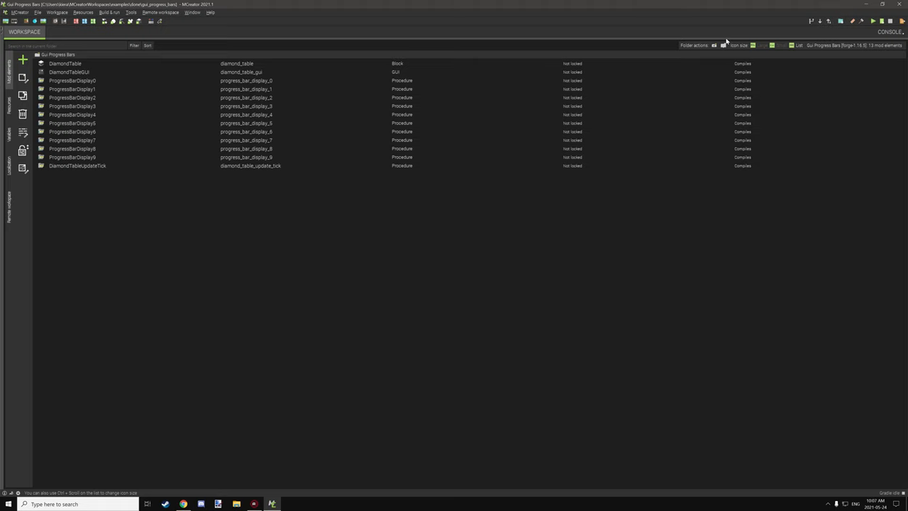
pyautogui.click(714, 45)
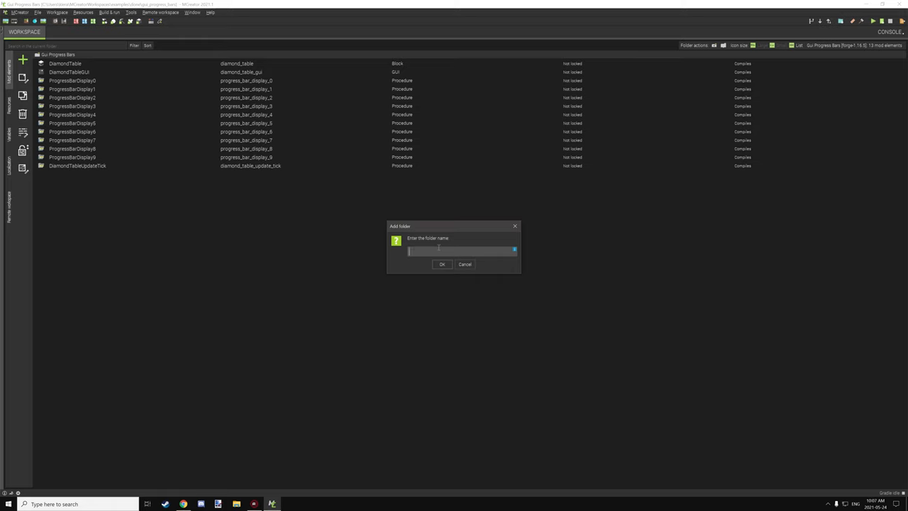
pyautogui.moveTo(392, 255)
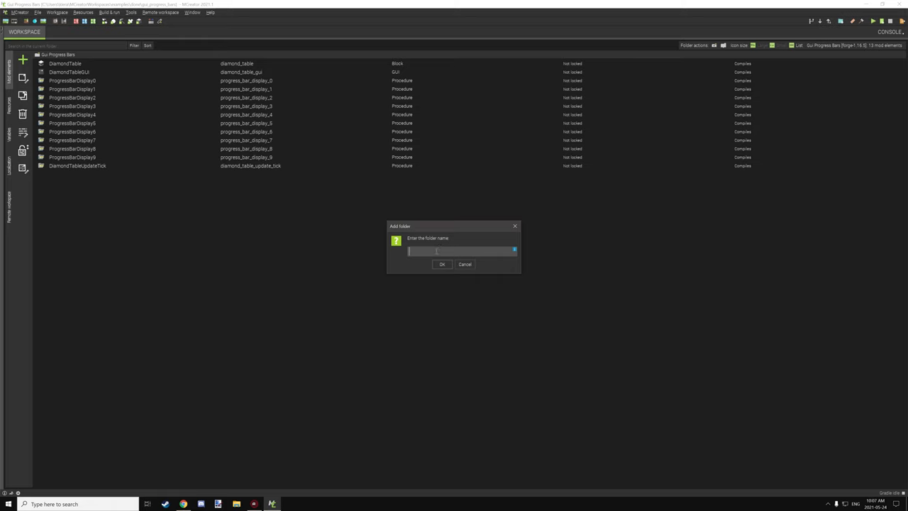
pyautogui.write('Gui')
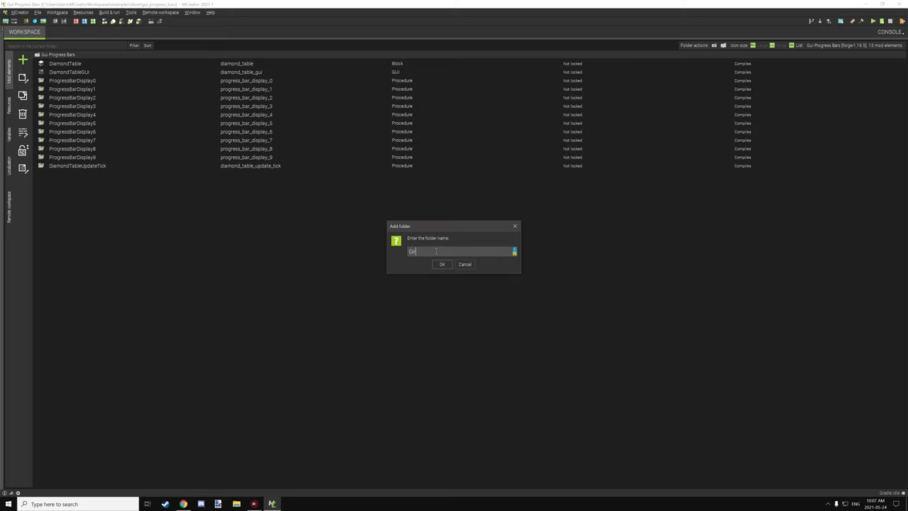
pyautogui.write('Green Apples')
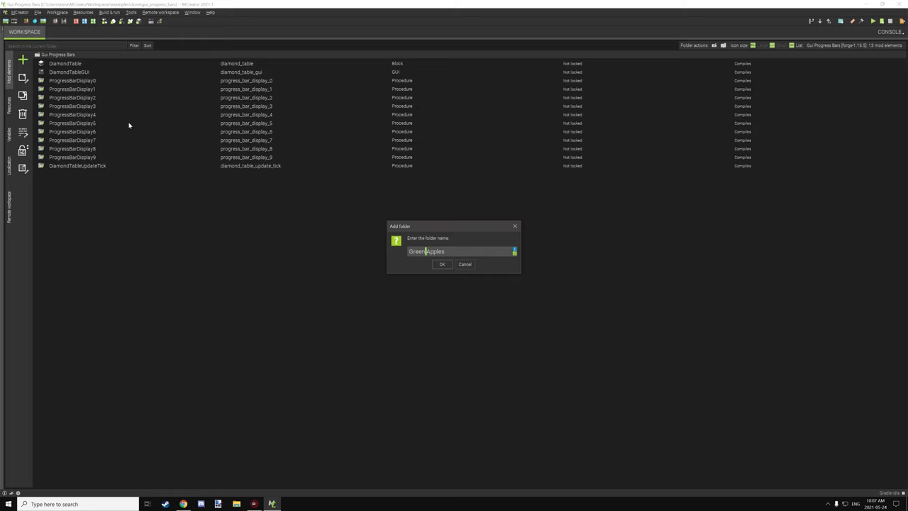
pyautogui.moveTo(95, 118)
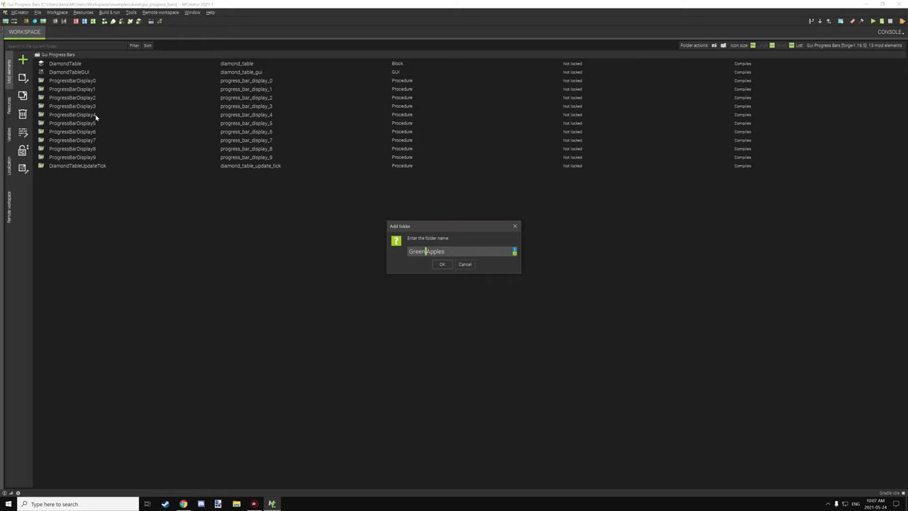
pyautogui.click(442, 264)
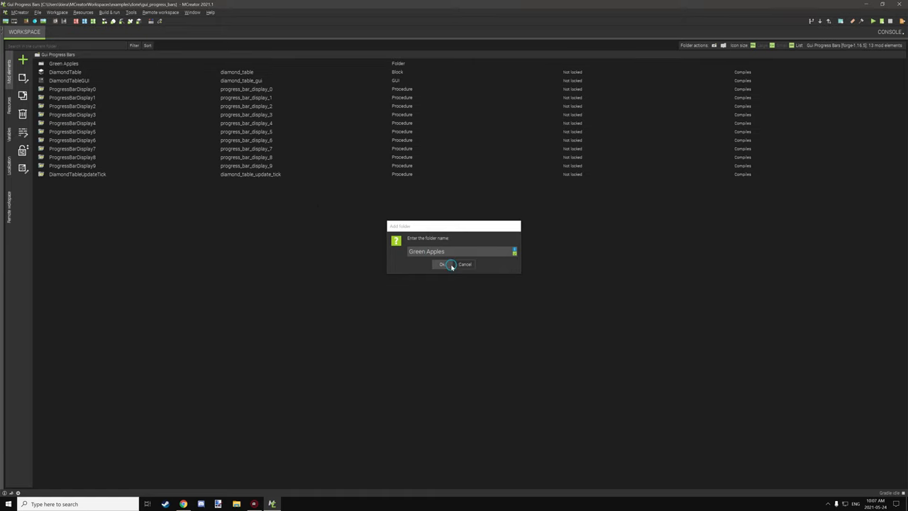
# - Enter the empty Green Apples folder, then return to the workspace root
pyautogui.click(442, 264)
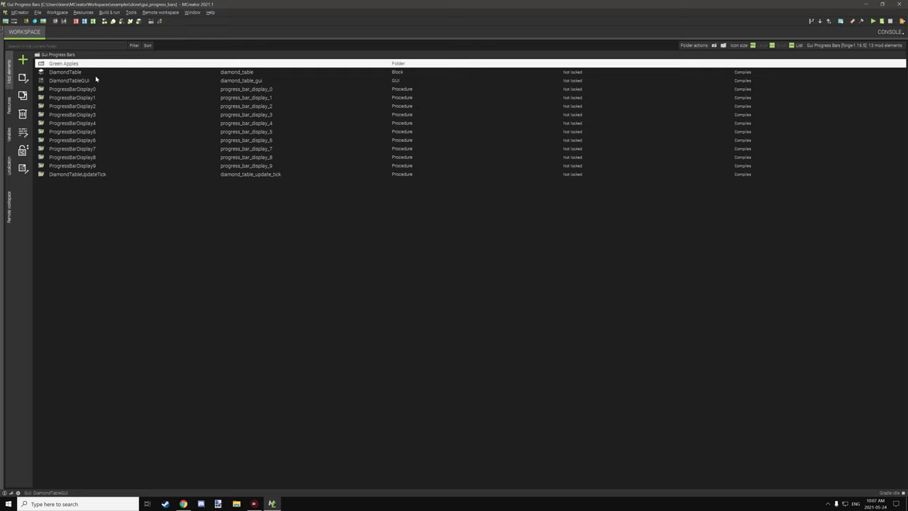
pyautogui.moveTo(94, 80)
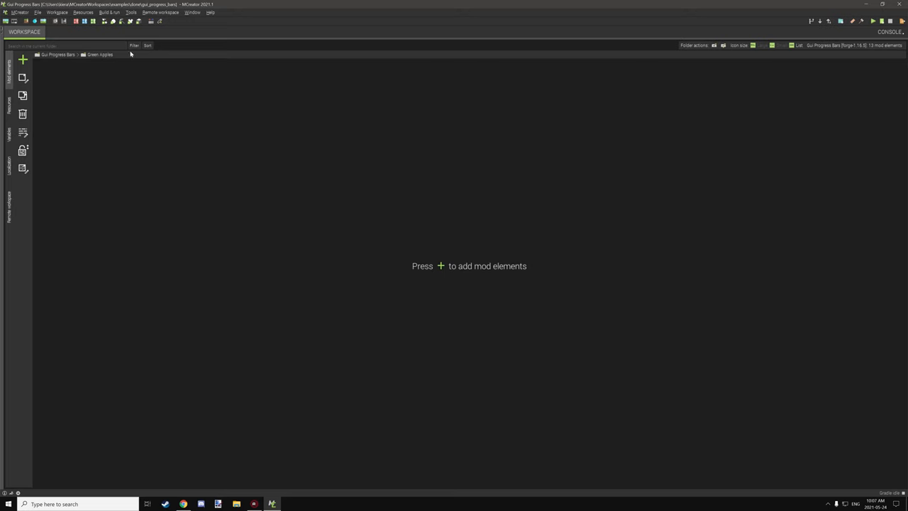
pyautogui.moveTo(654, 67)
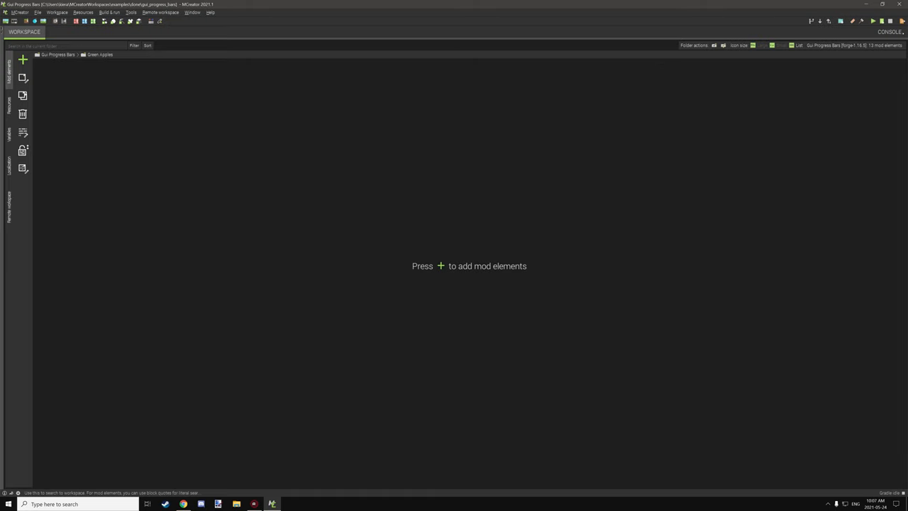
pyautogui.click(58, 54)
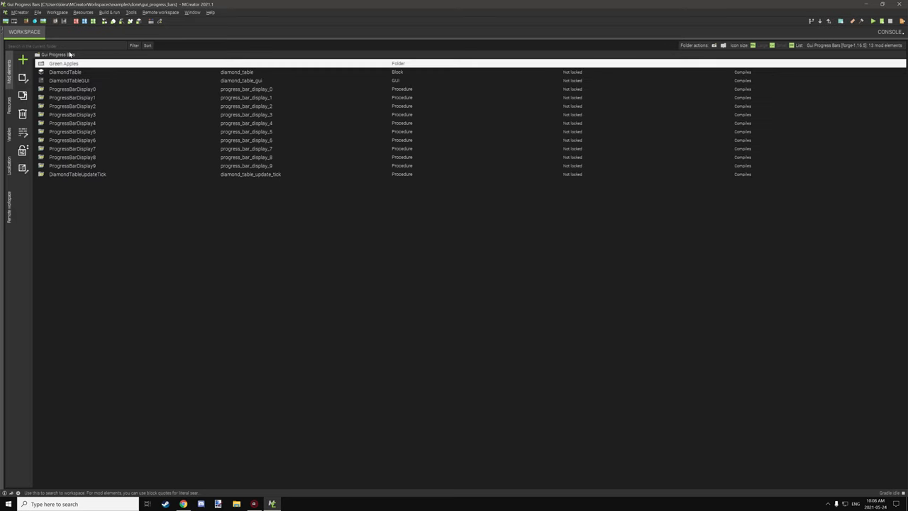
pyautogui.moveTo(351, 45)
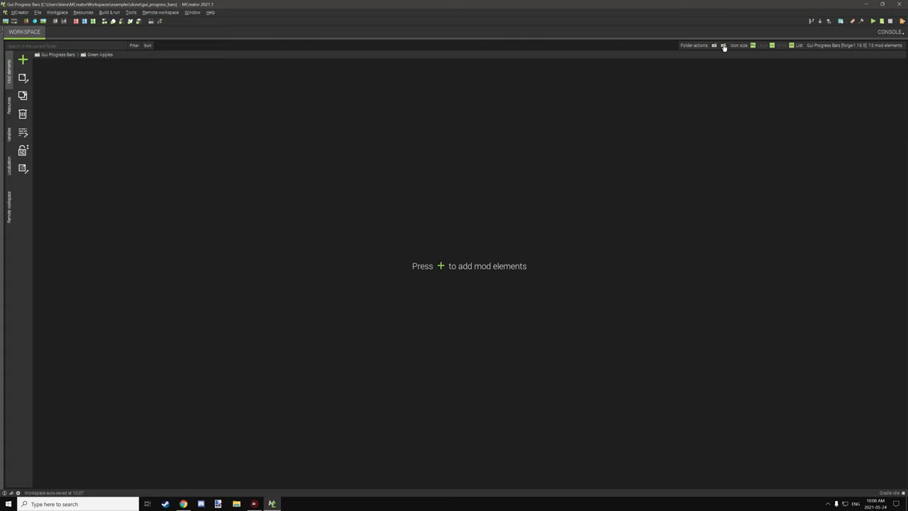
# - Create a new subfolder inside Green Apples
pyautogui.click(58, 54)
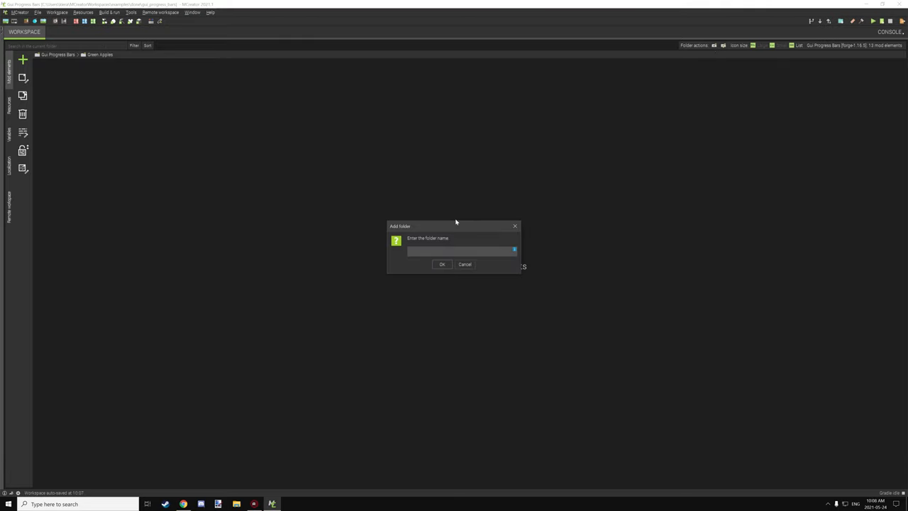
pyautogui.write('Red')
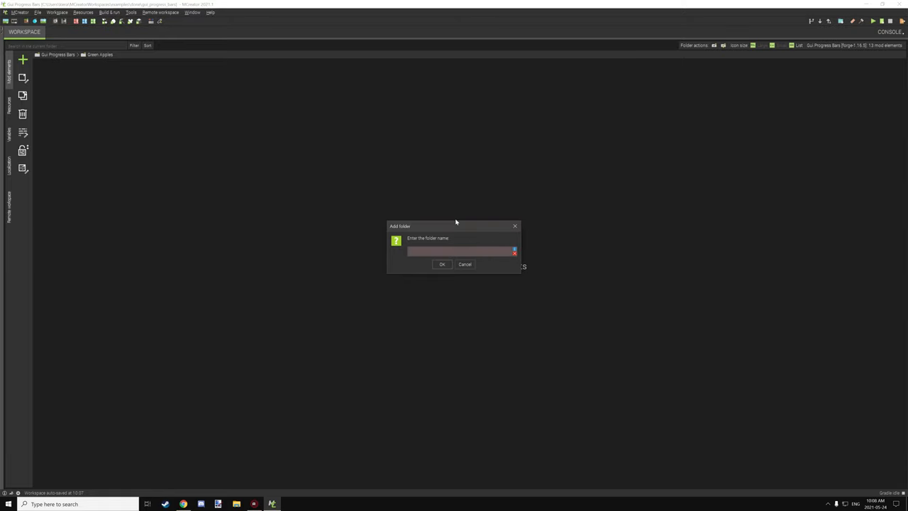
pyautogui.click(441, 264)
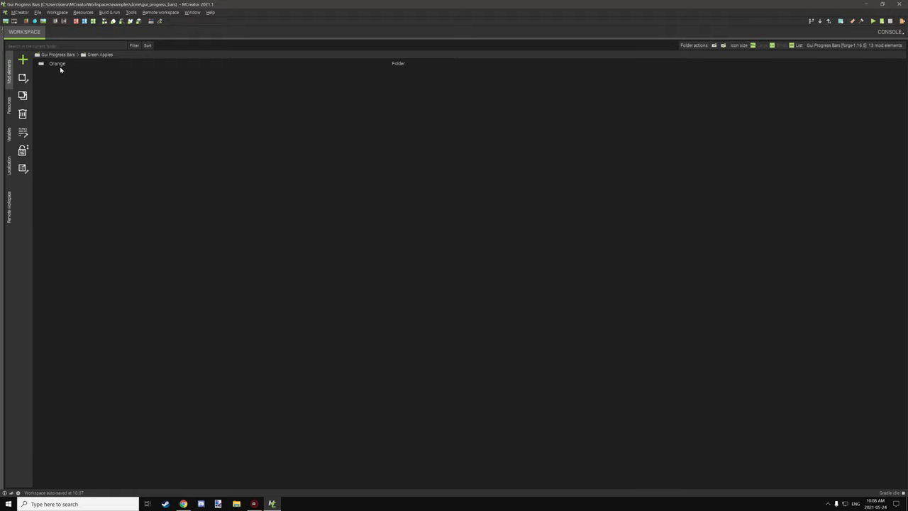
# - Open the empty Orange folder, then browse back up to the workspace root
pyautogui.doubleClick(57, 64)
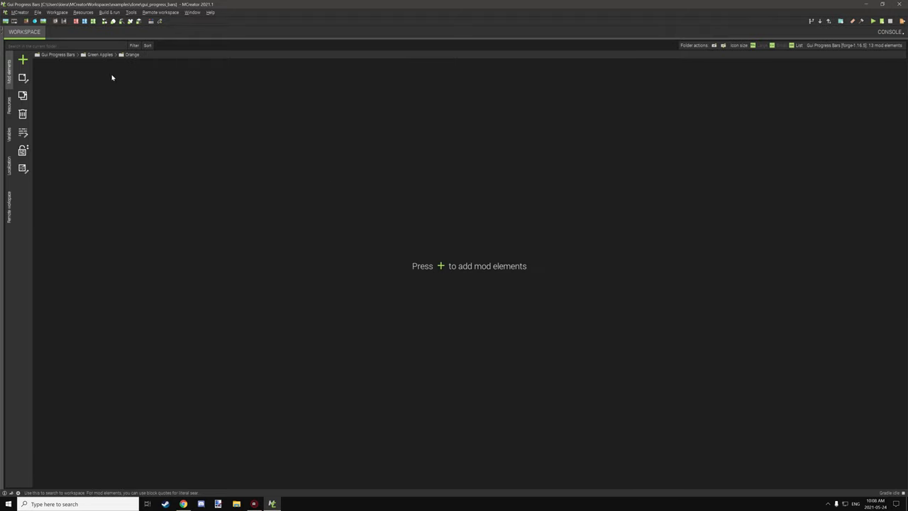
pyautogui.click(100, 54)
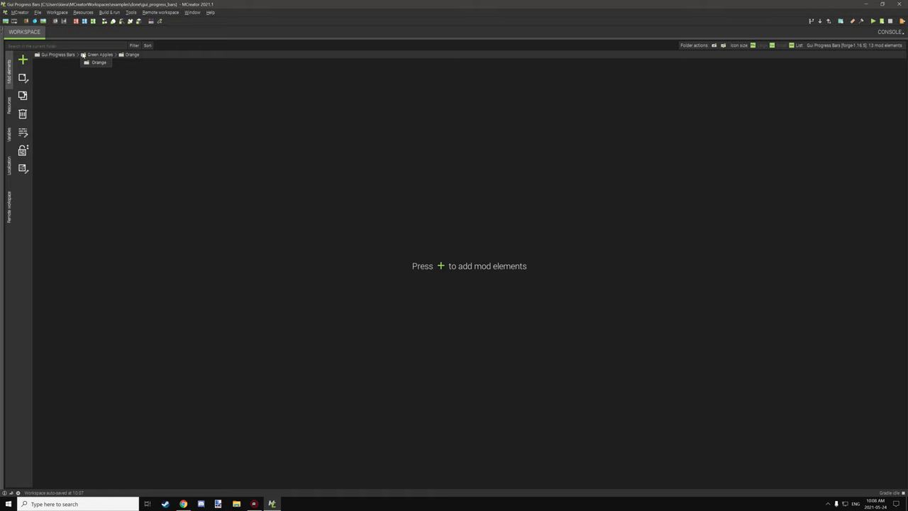
pyautogui.click(59, 55)
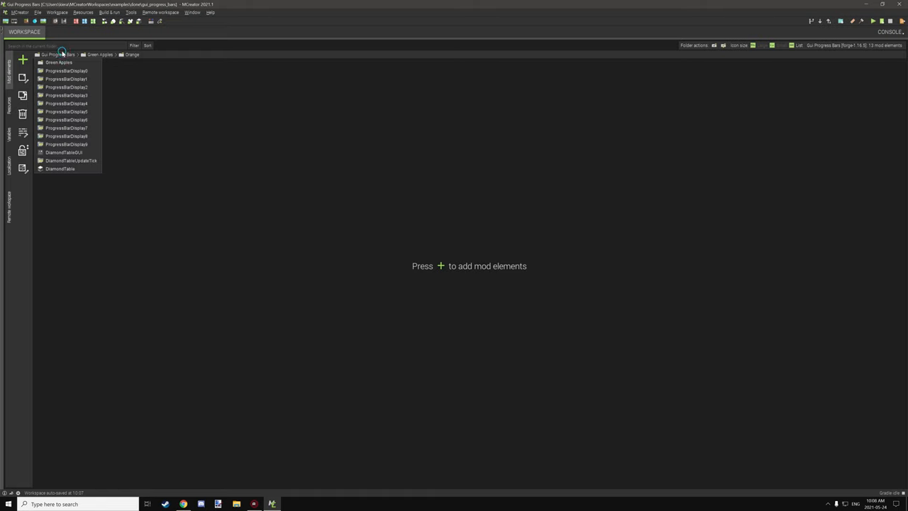
pyautogui.click(132, 55)
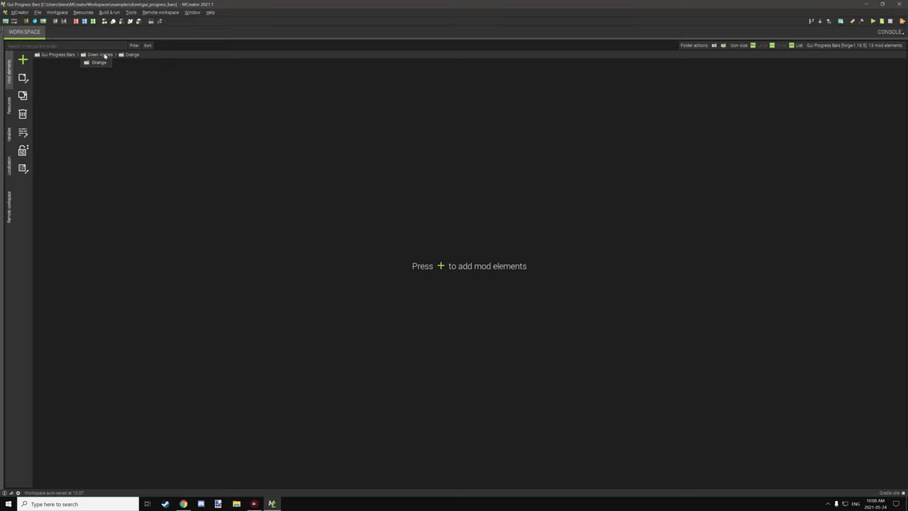
pyautogui.moveTo(101, 62)
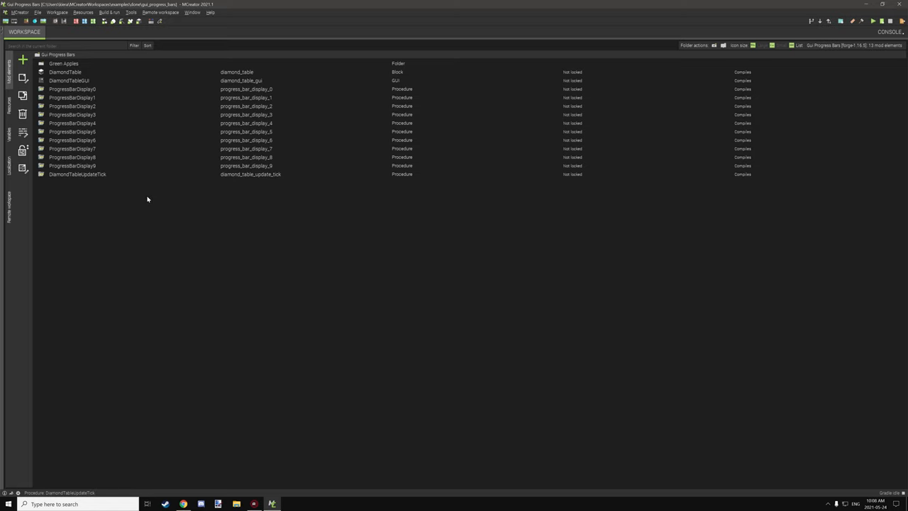
# - Briefly open and close ProgressBarDisplay0, then move it into Green Apples
pyautogui.doubleClick(72, 89)
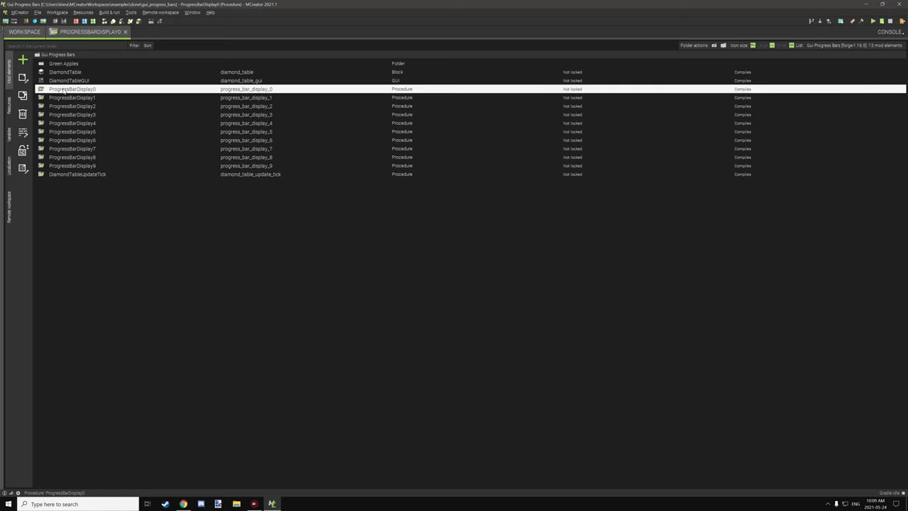
pyautogui.click(126, 32)
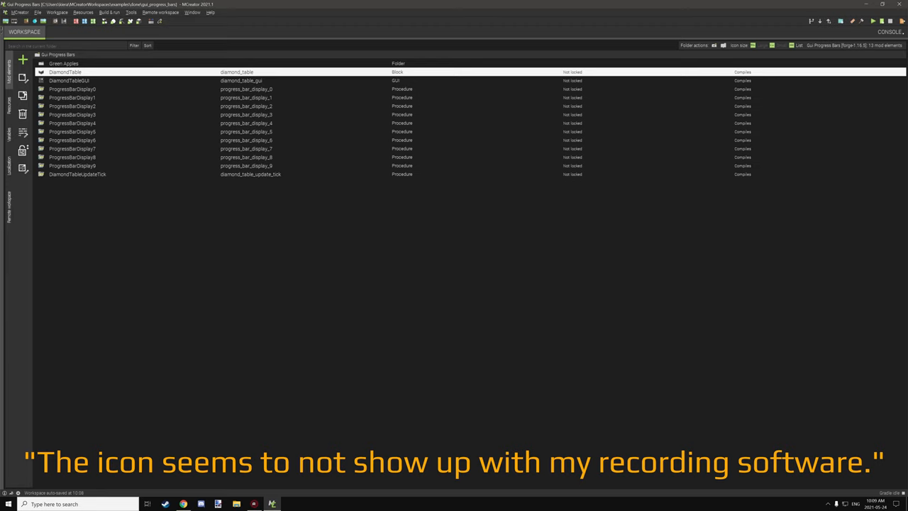
pyautogui.click(64, 63)
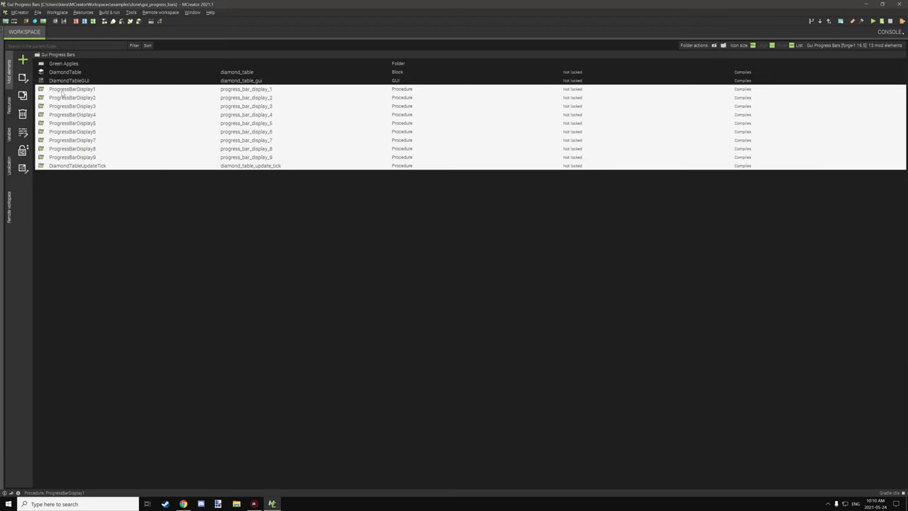
# - Open and close ProgressBarDisplay1, then gather the procedures into the Orange folder
pyautogui.doubleClick(72, 89)
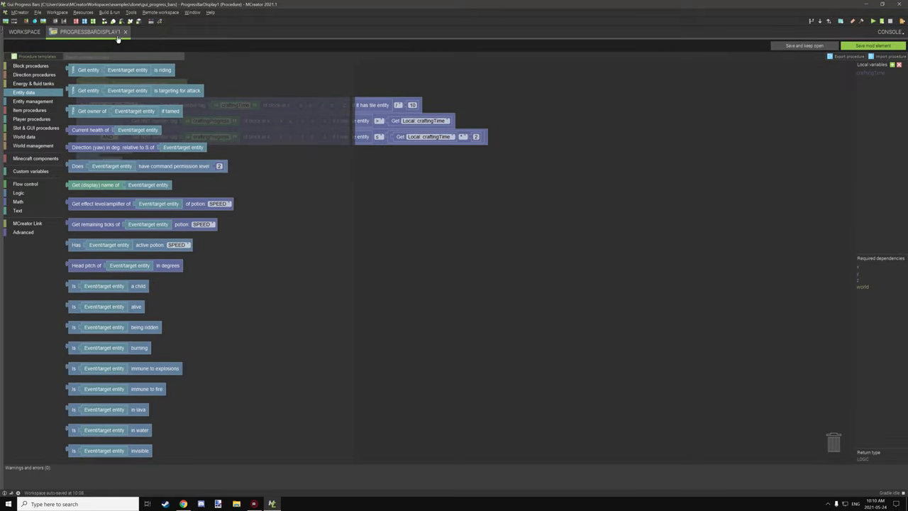
pyautogui.click(126, 31)
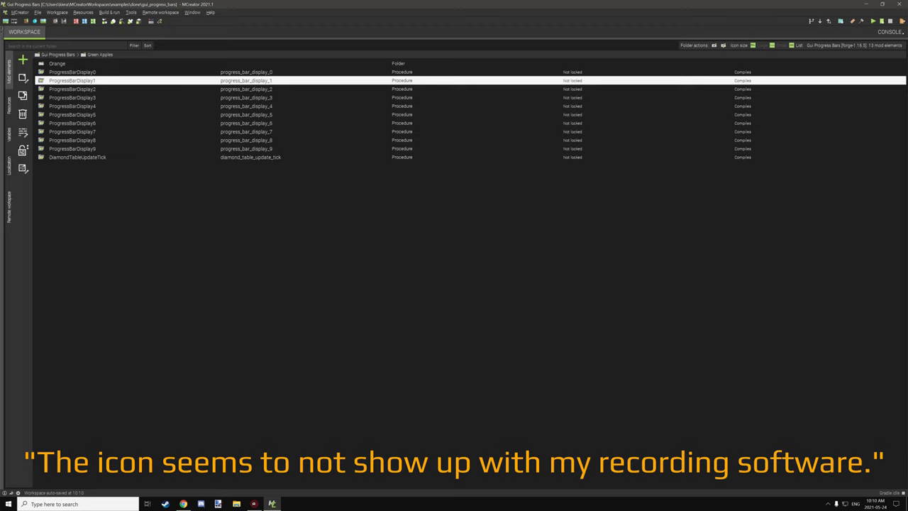
pyautogui.click(72, 72)
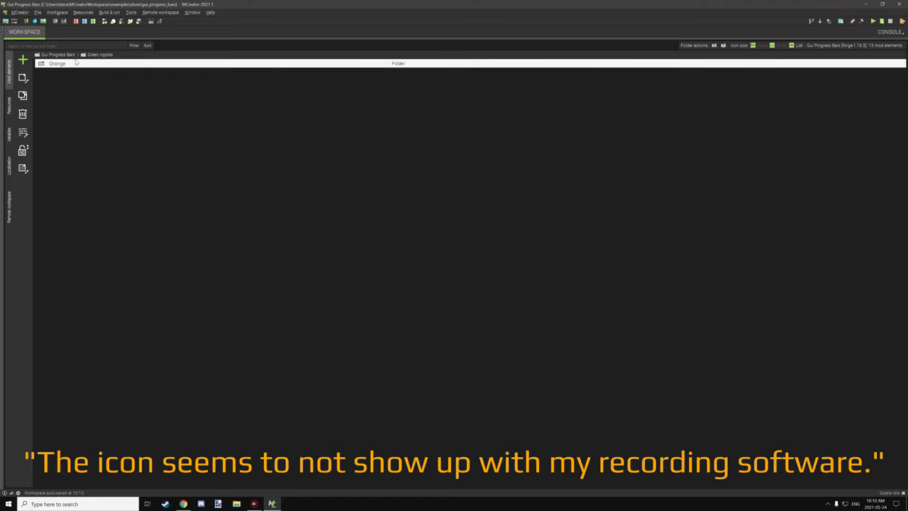
# - Return to root, moving DiamondTable and DiamondTableGUI into Green Apples and back out
pyautogui.click(59, 55)
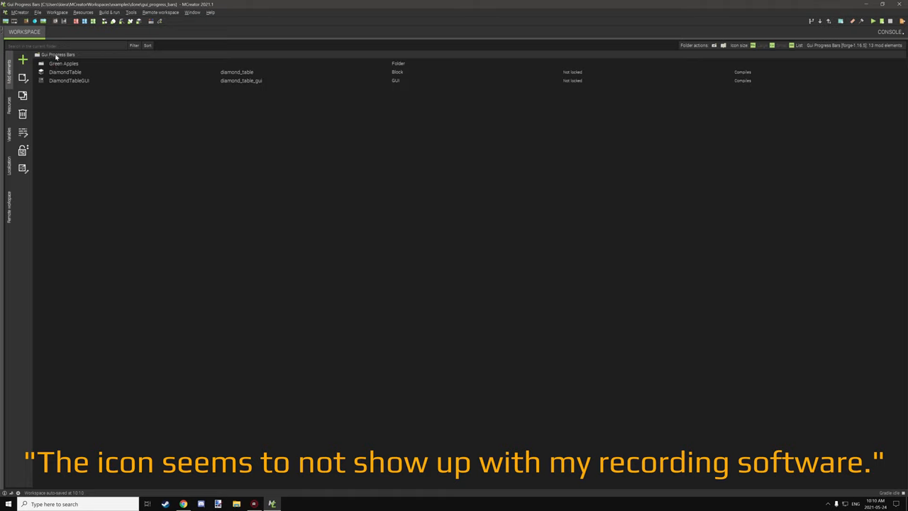
pyautogui.click(65, 72)
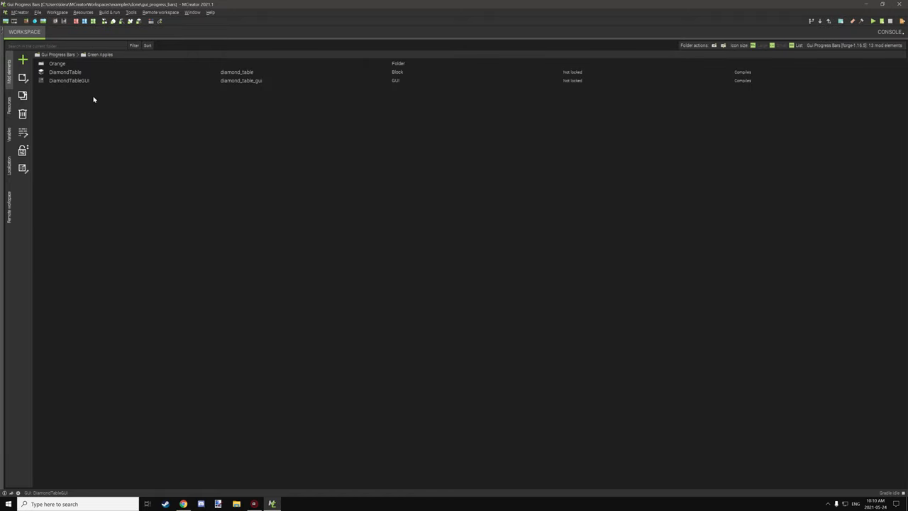
pyautogui.click(65, 72)
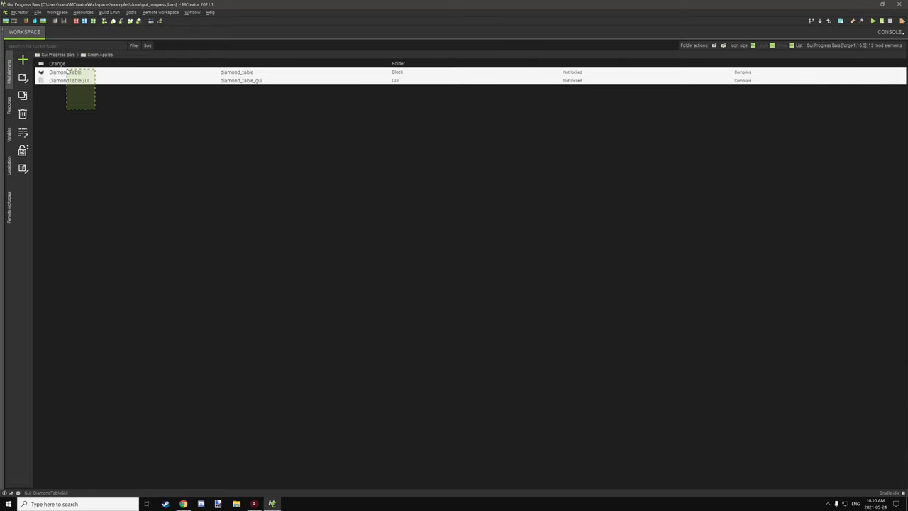
pyautogui.doubleClick(65, 71)
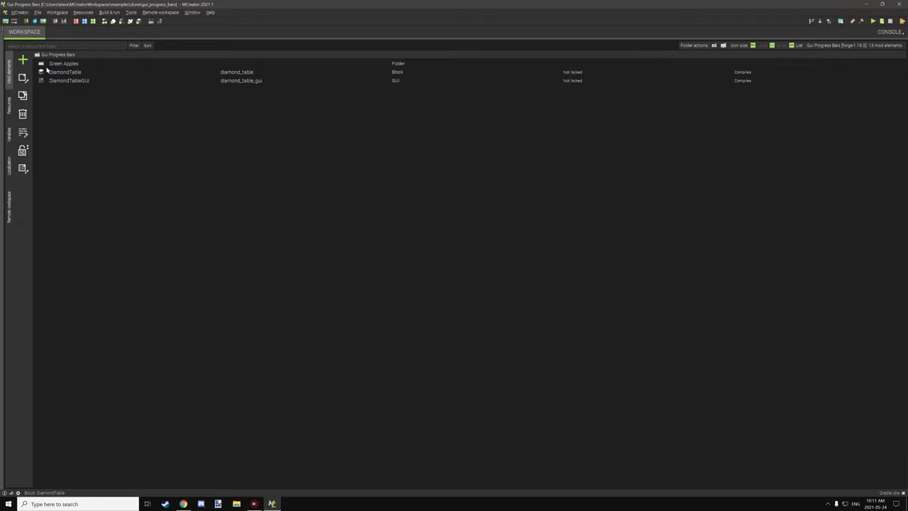
pyautogui.click(69, 80)
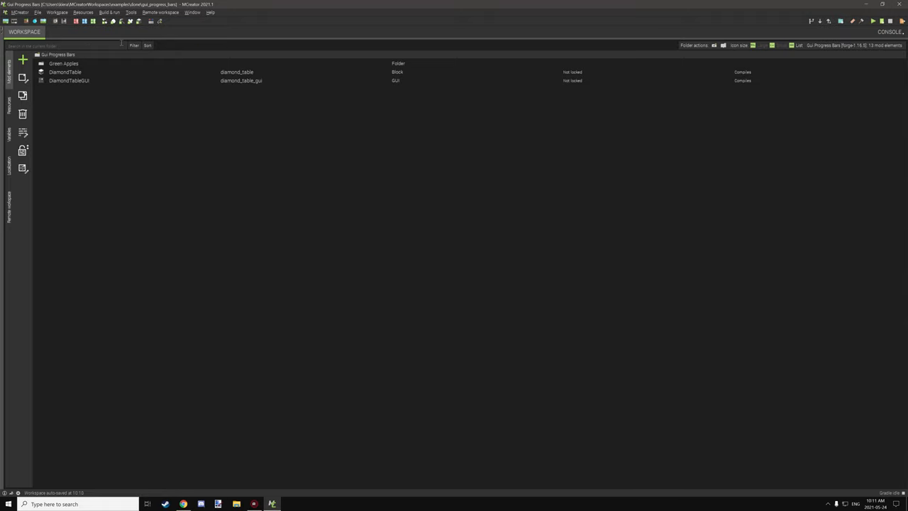
pyautogui.click(134, 46)
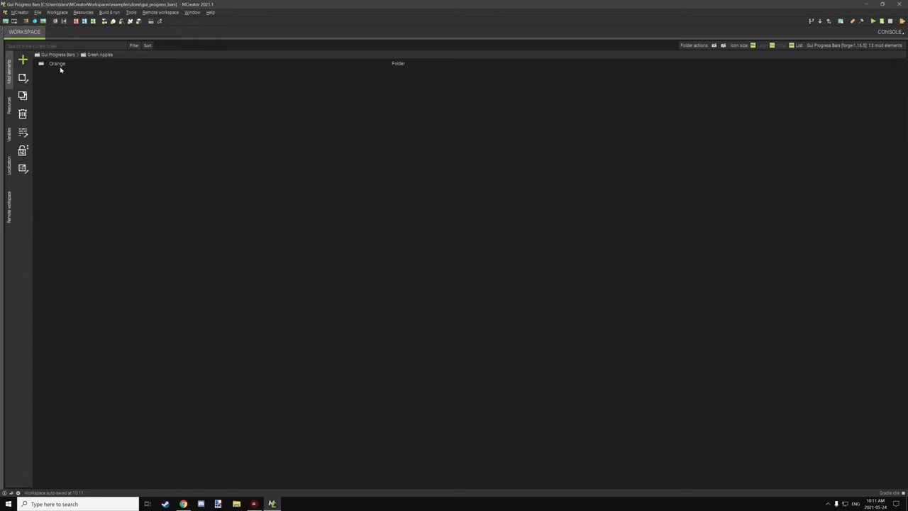
pyautogui.moveTo(78, 80)
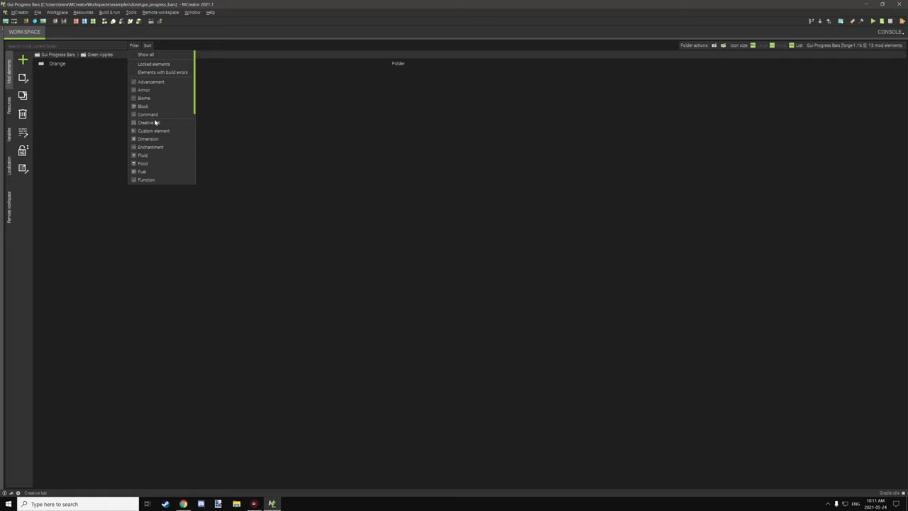
pyautogui.moveTo(138, 47)
pyautogui.write('Ferr')
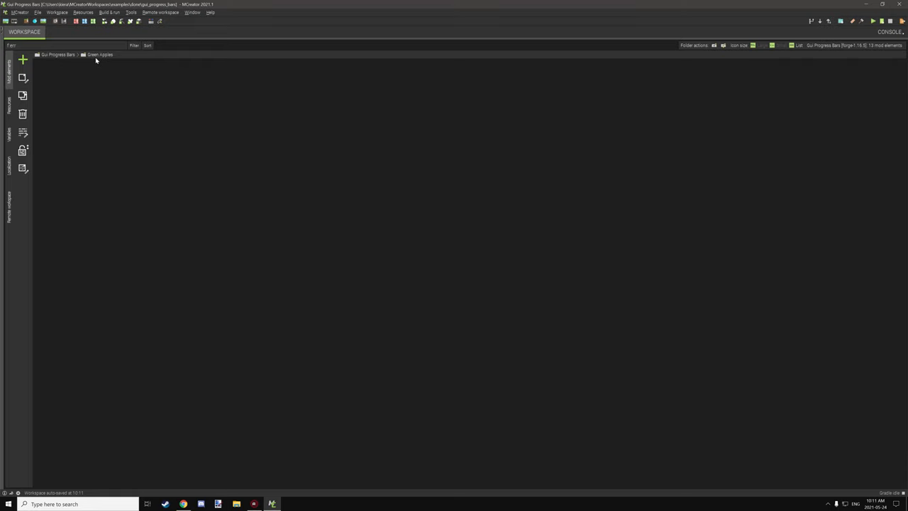
pyautogui.moveTo(327, 103)
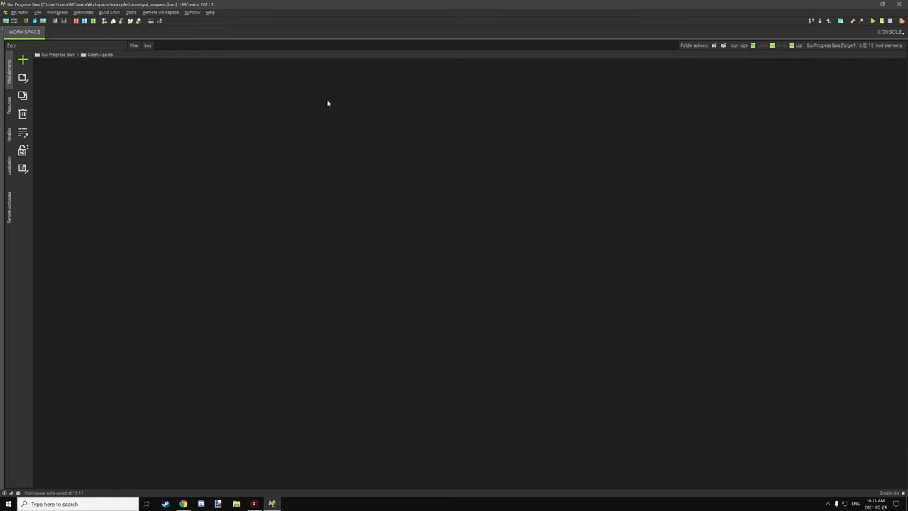
pyautogui.moveTo(142, 77)
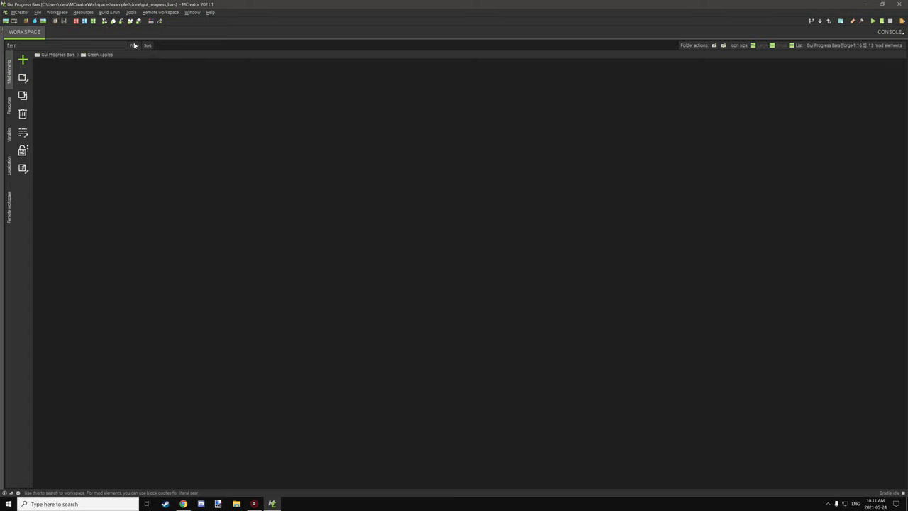
pyautogui.click(135, 45)
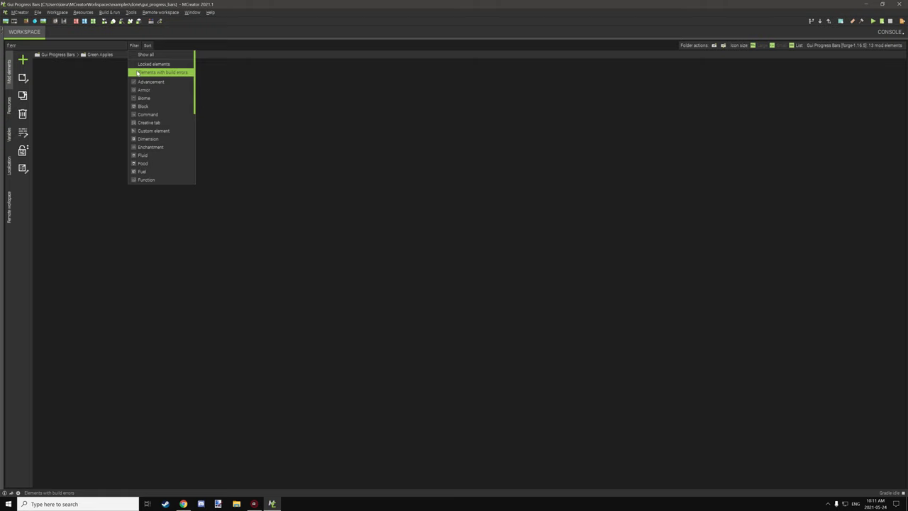
pyautogui.moveTo(256, 83)
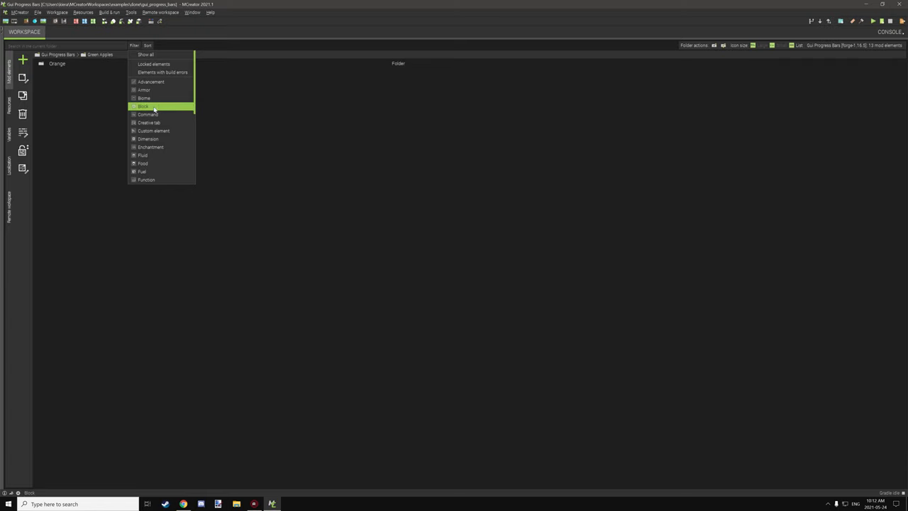
pyautogui.scroll(-3)
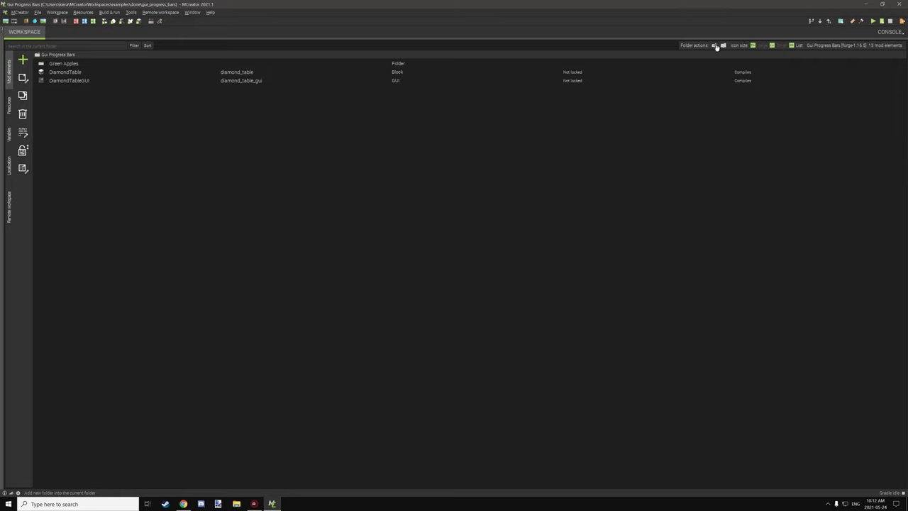
# - Add a top-level 'Stuff' folder, then enter Green Apples to see Orange
pyautogui.click(22, 59)
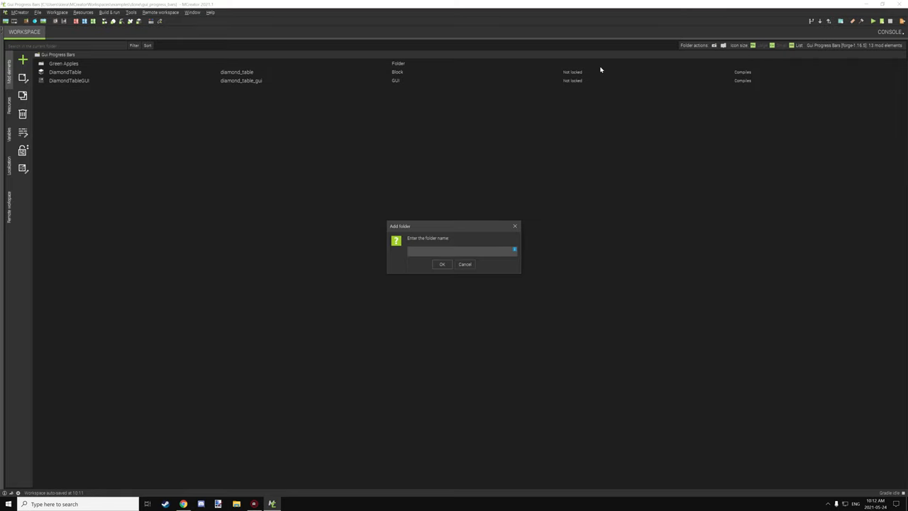
pyautogui.write('s')
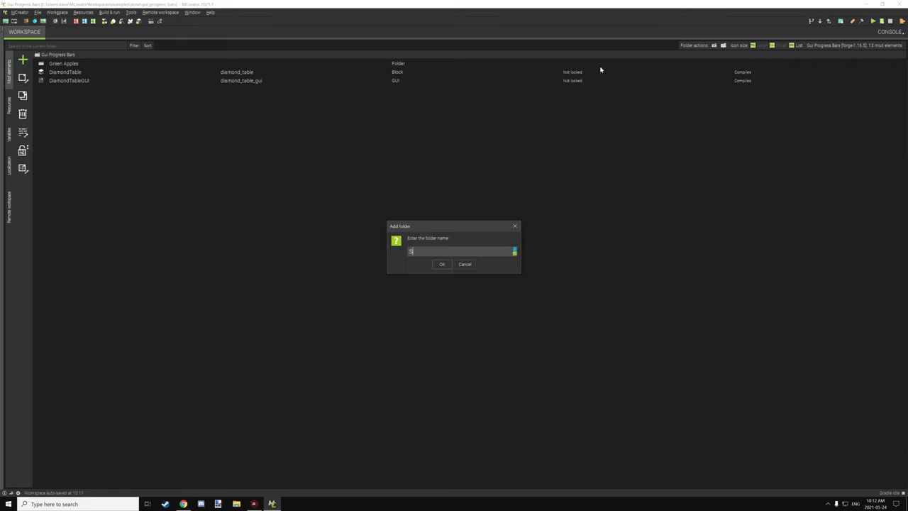
pyautogui.click(441, 264)
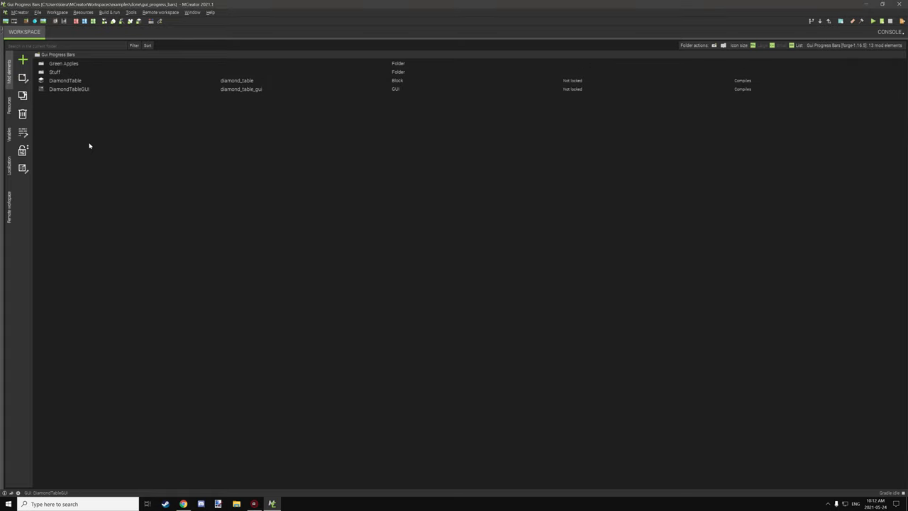
pyautogui.click(54, 72)
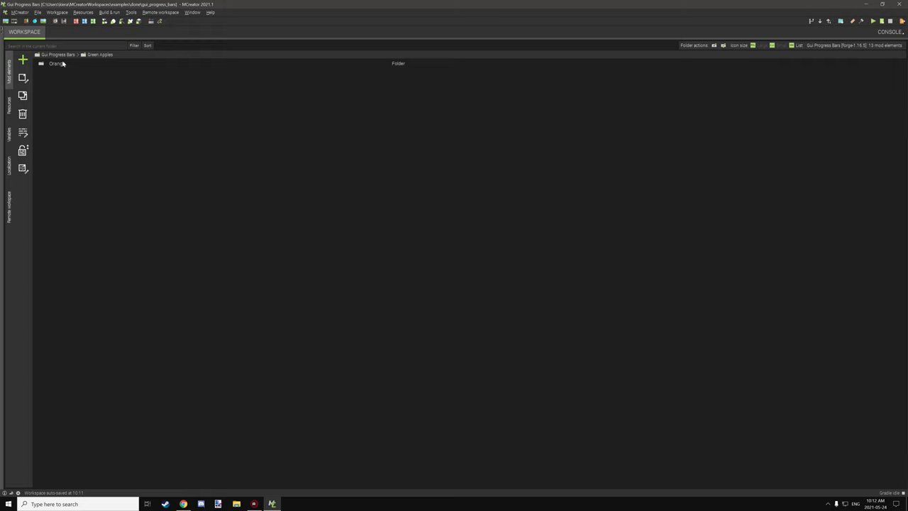
pyautogui.moveTo(64, 65)
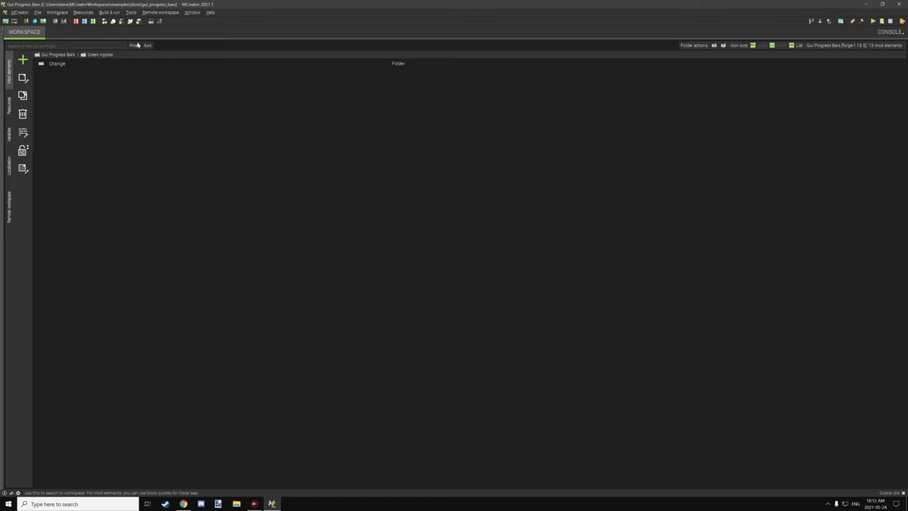
# - Go back to the workspace root via the breadcrumb, then reopen Green Apples
pyautogui.click(134, 46)
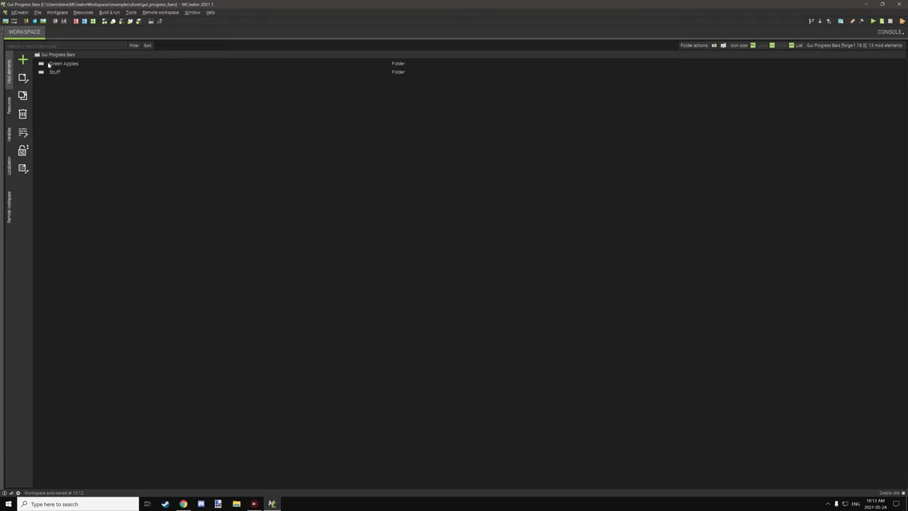
pyautogui.doubleClick(55, 71)
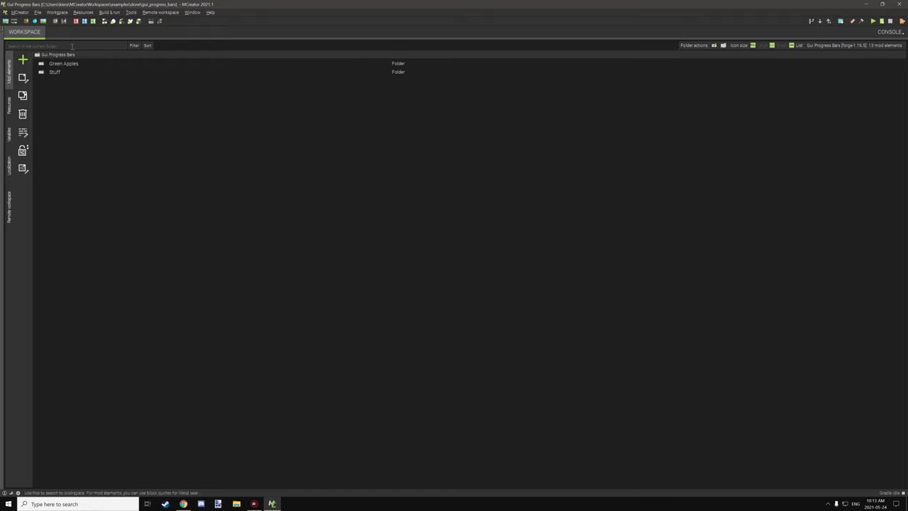
pyautogui.click(135, 45)
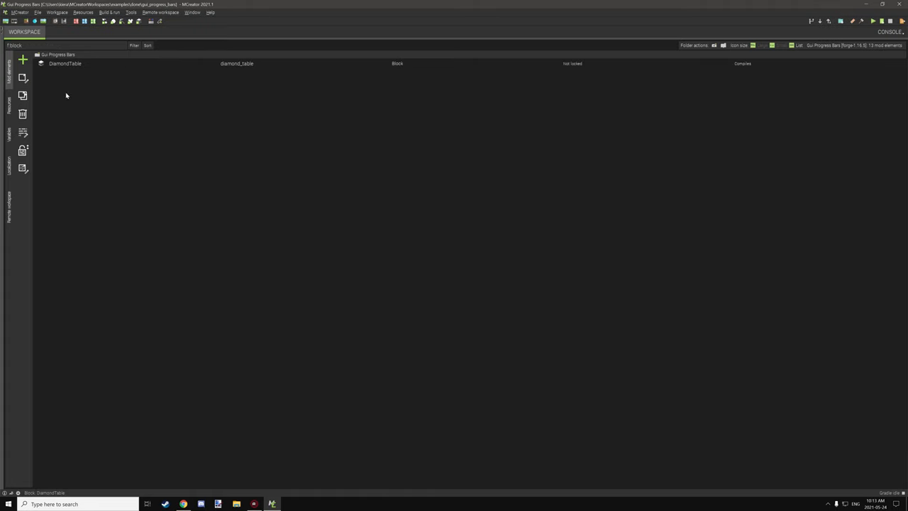
pyautogui.moveTo(76, 82)
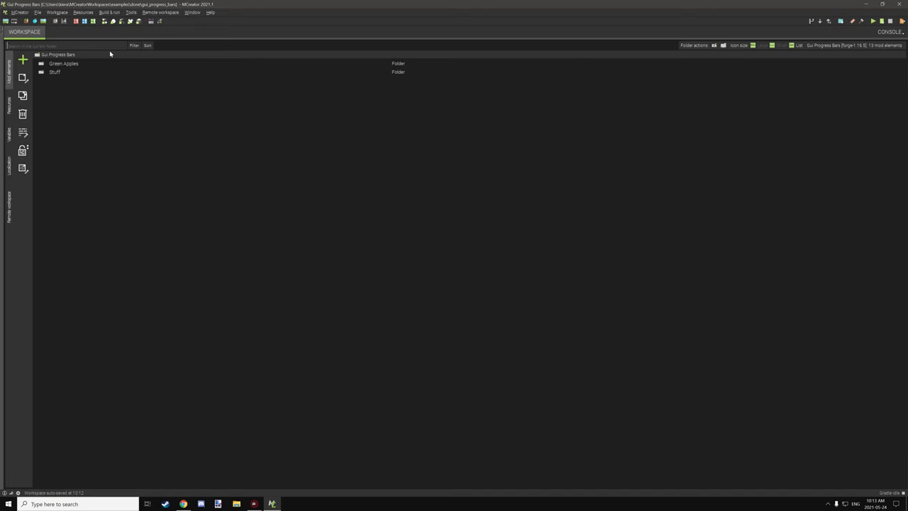
# - Select and double-click Green Apples to display its Orange subfolder
pyautogui.click(63, 63)
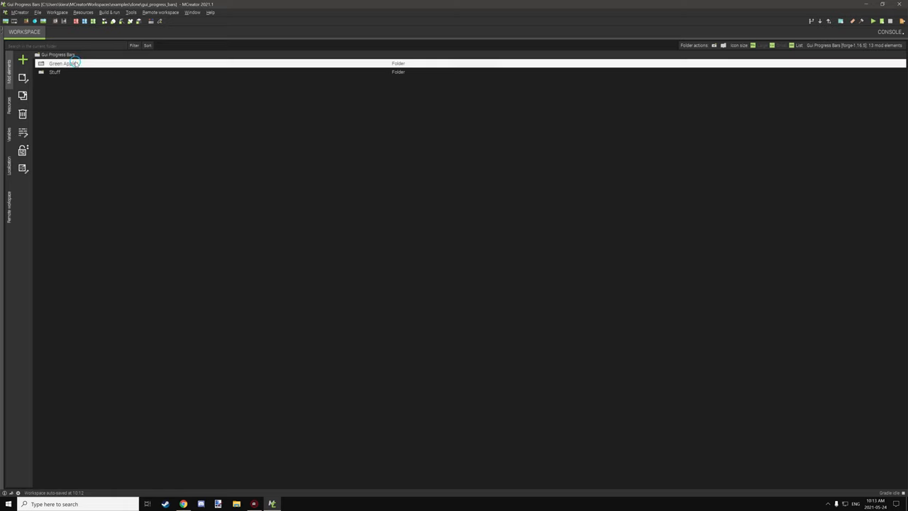
pyautogui.doubleClick(60, 63)
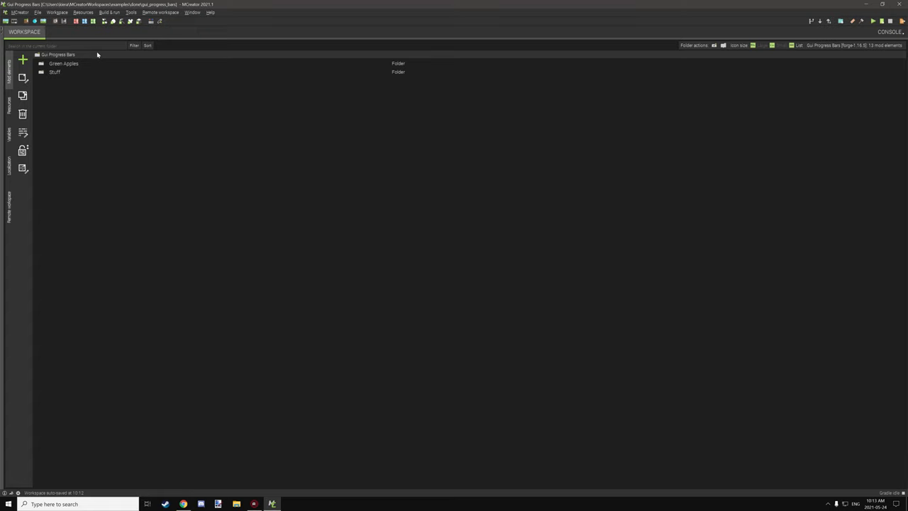
pyautogui.moveTo(92, 57)
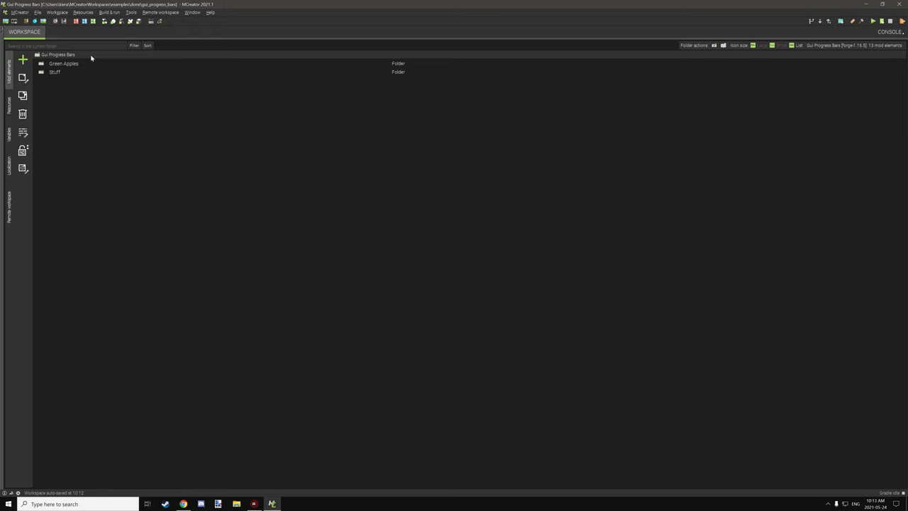
pyautogui.moveTo(90, 70)
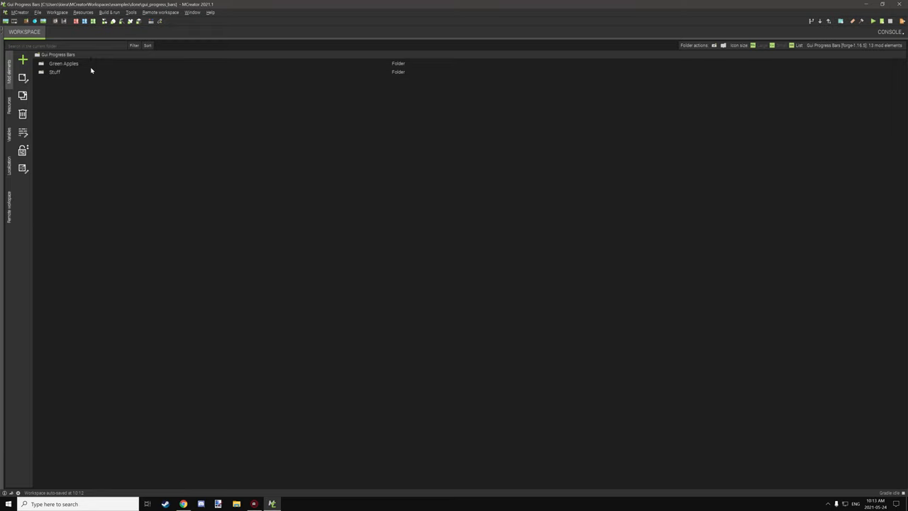
pyautogui.moveTo(85, 65)
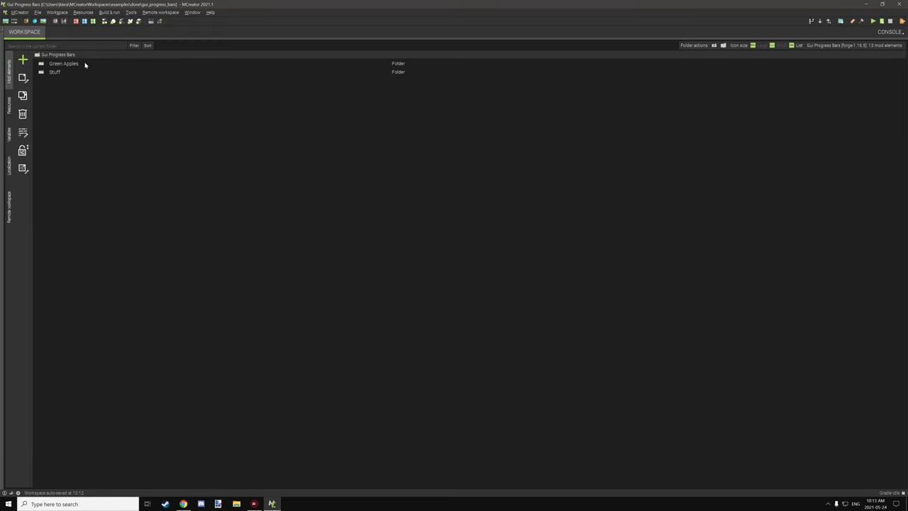
pyautogui.moveTo(281, 114)
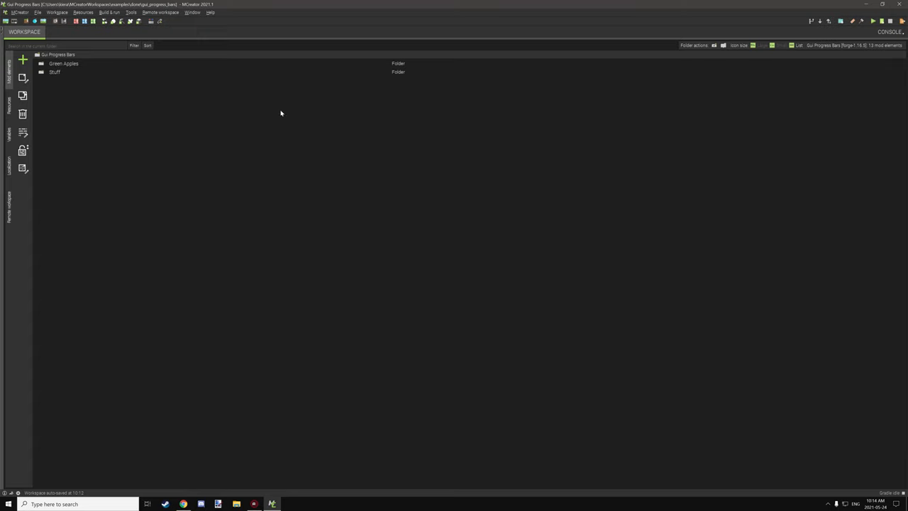
pyautogui.moveTo(303, 117)
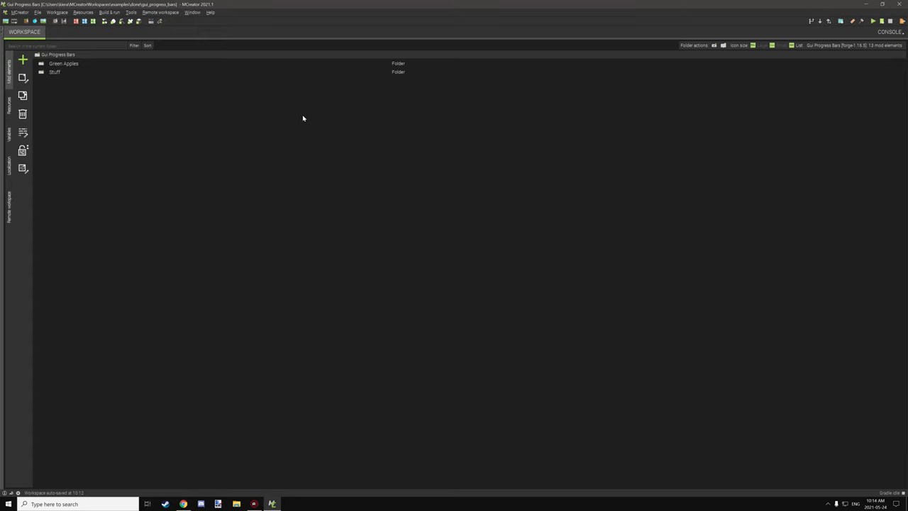
pyautogui.moveTo(565, 73)
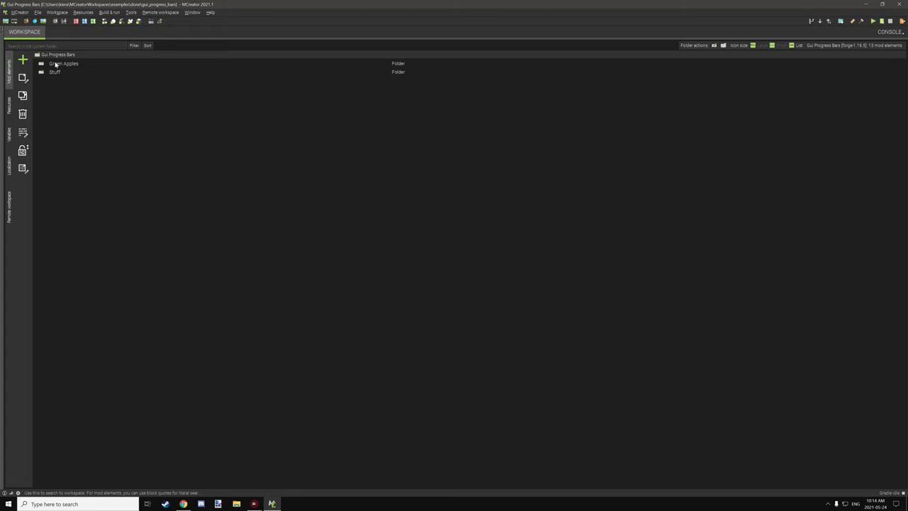
pyautogui.moveTo(56, 64)
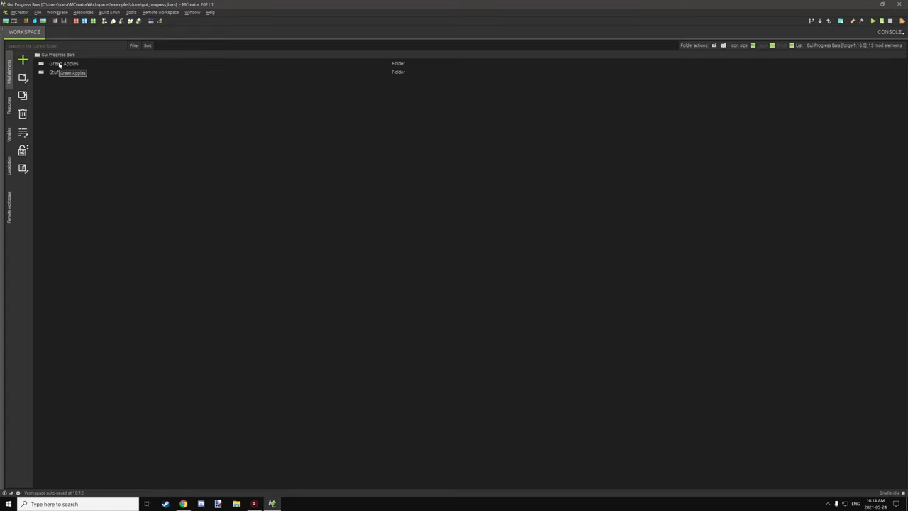
pyautogui.moveTo(84, 54)
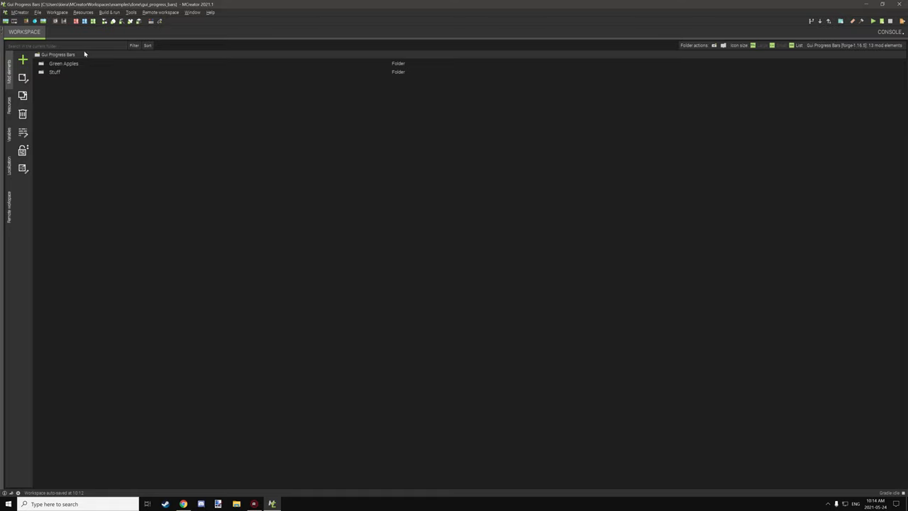
pyautogui.moveTo(71, 64)
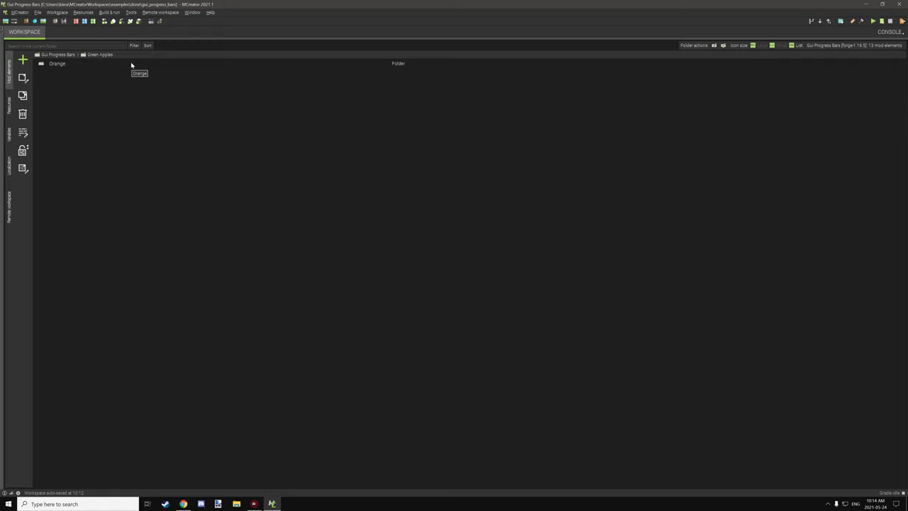
pyautogui.moveTo(80, 77)
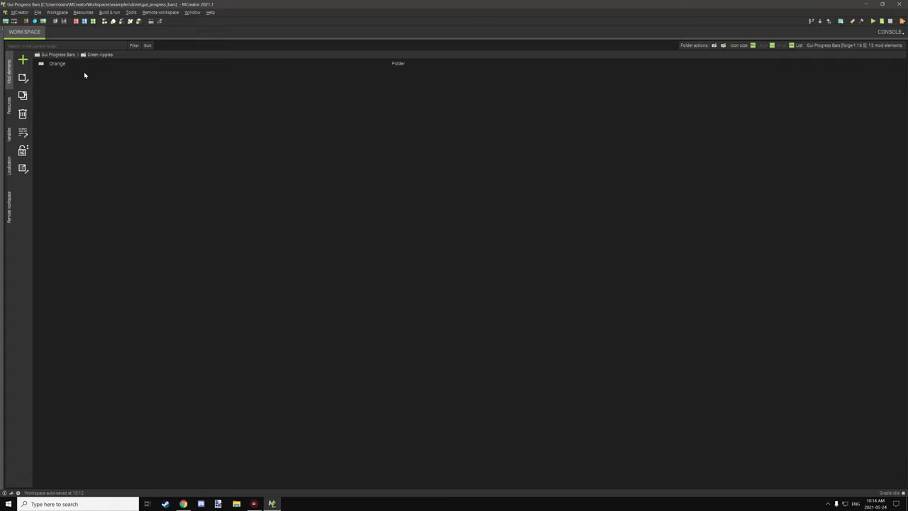
pyautogui.moveTo(69, 63)
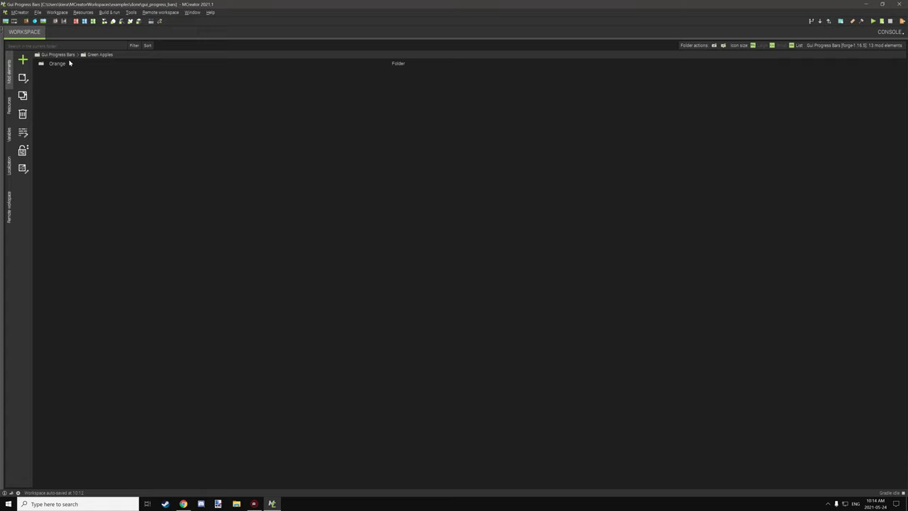
pyautogui.moveTo(137, 81)
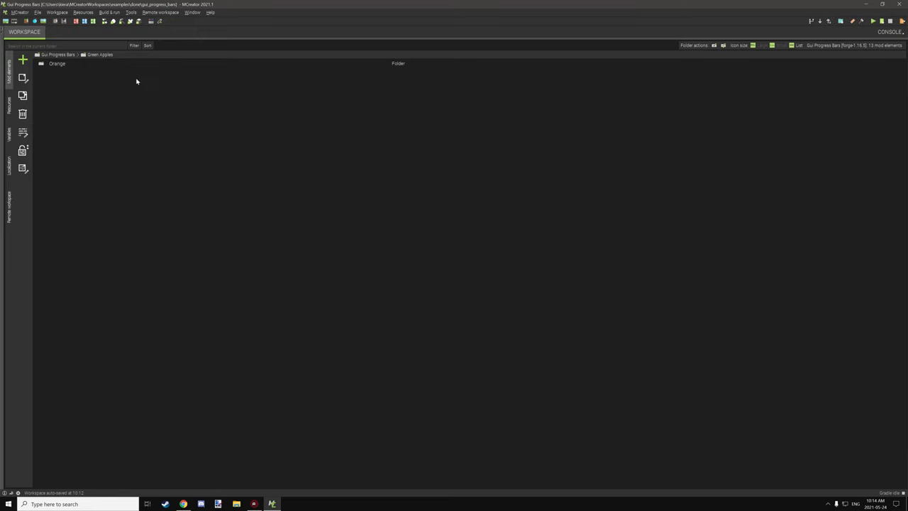
pyautogui.moveTo(109, 78)
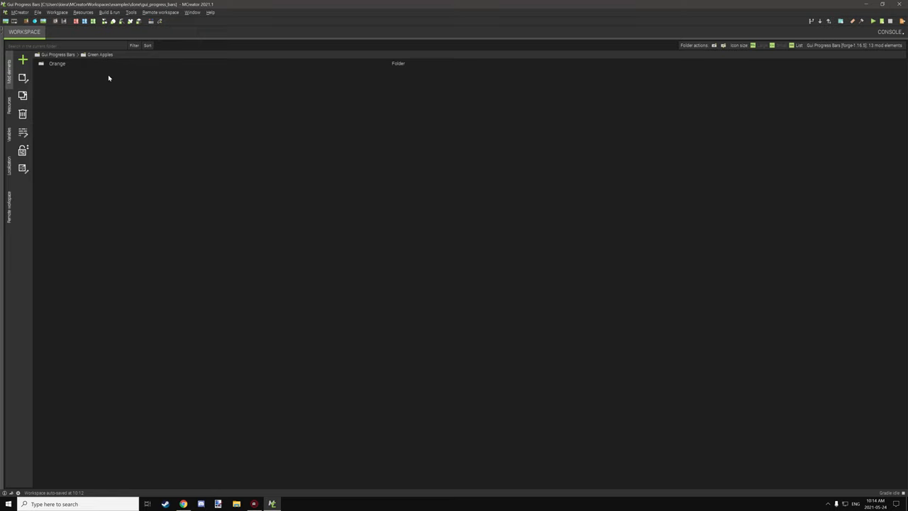